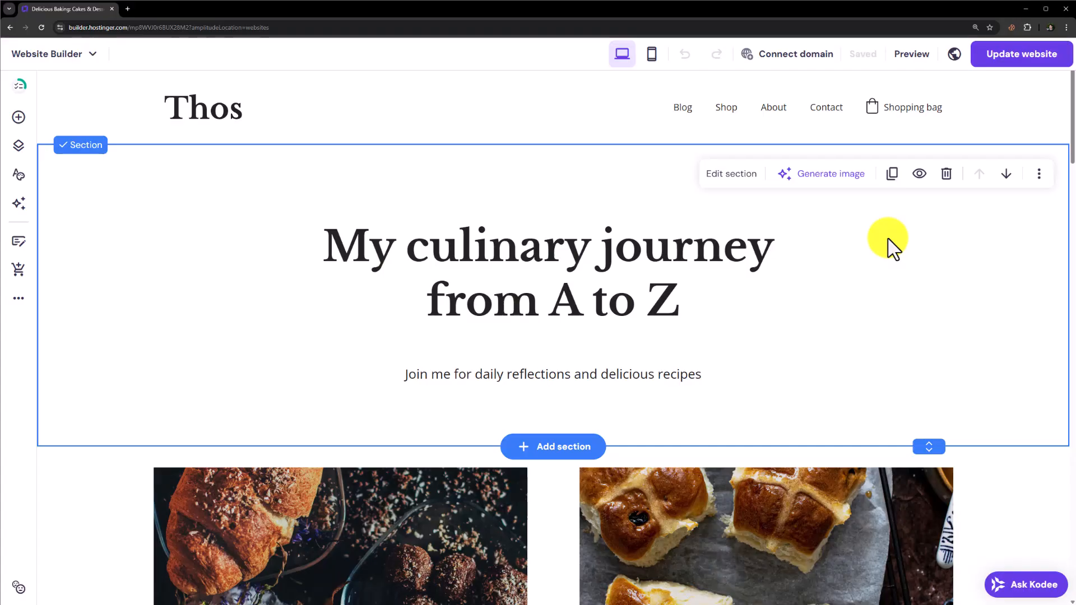
mouse_move(885, 247)
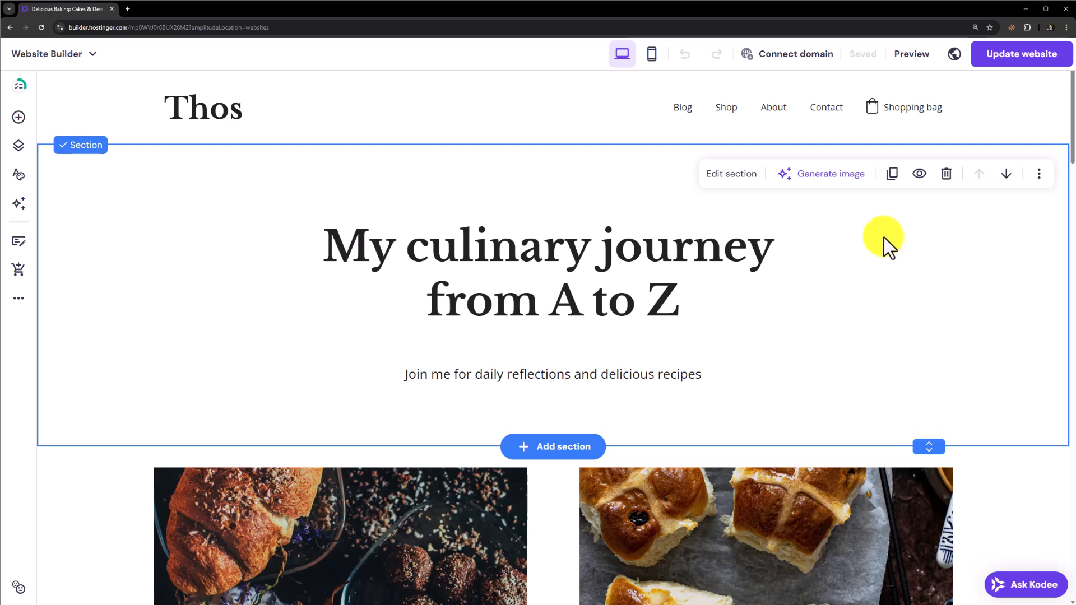
mouse_move(857, 237)
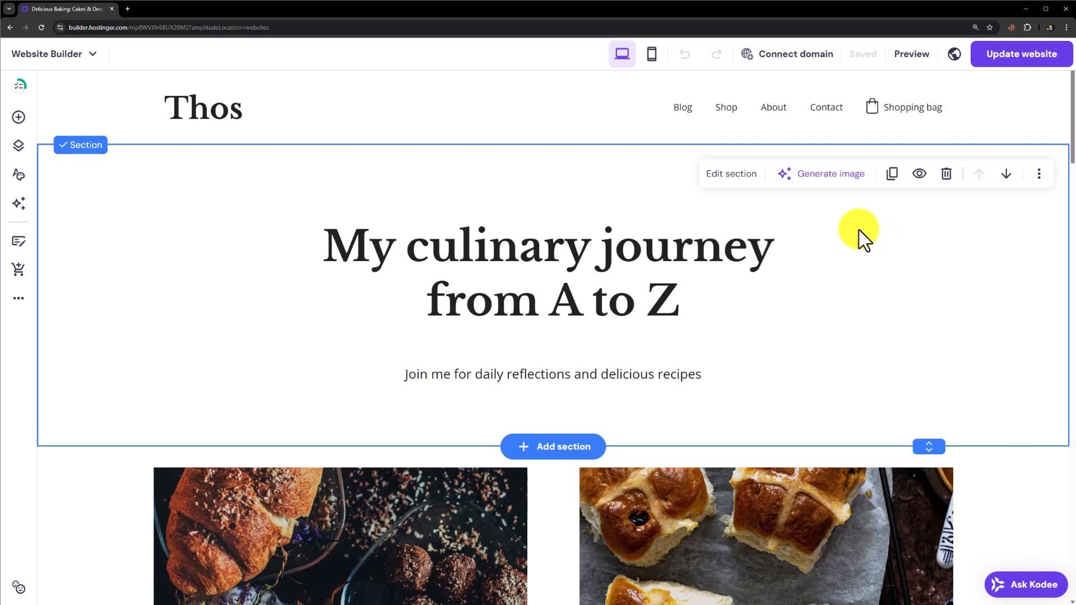
mouse_move(540, 203)
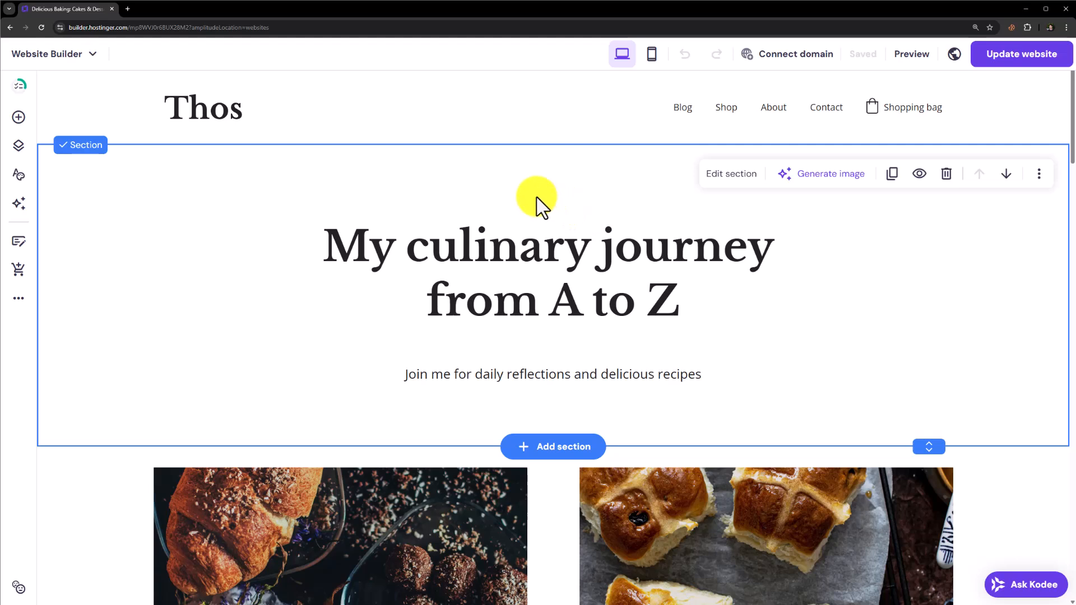
mouse_move(532, 197)
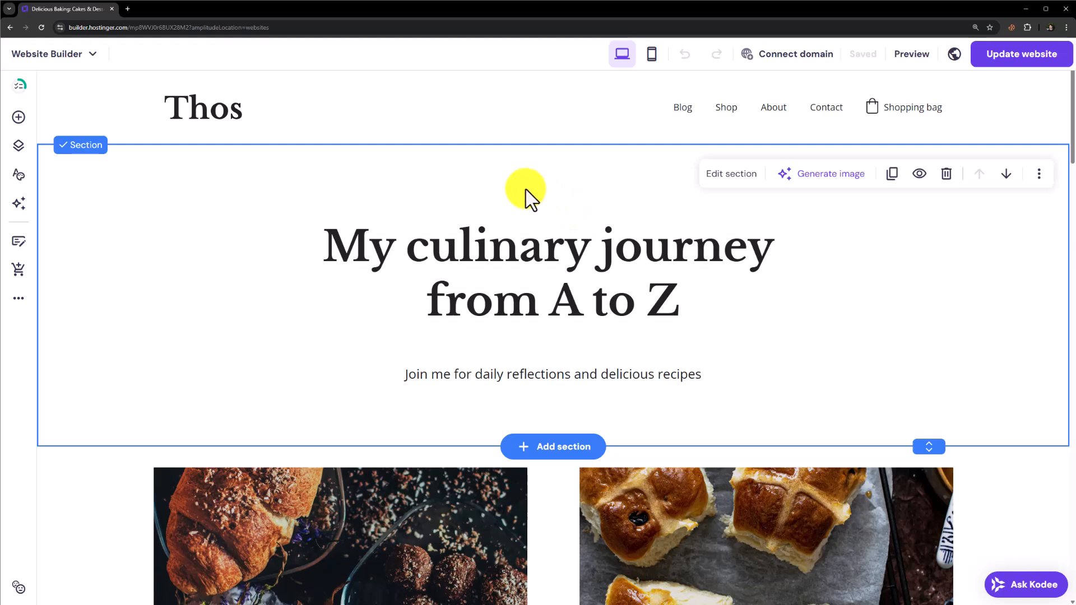
mouse_move(570, 203)
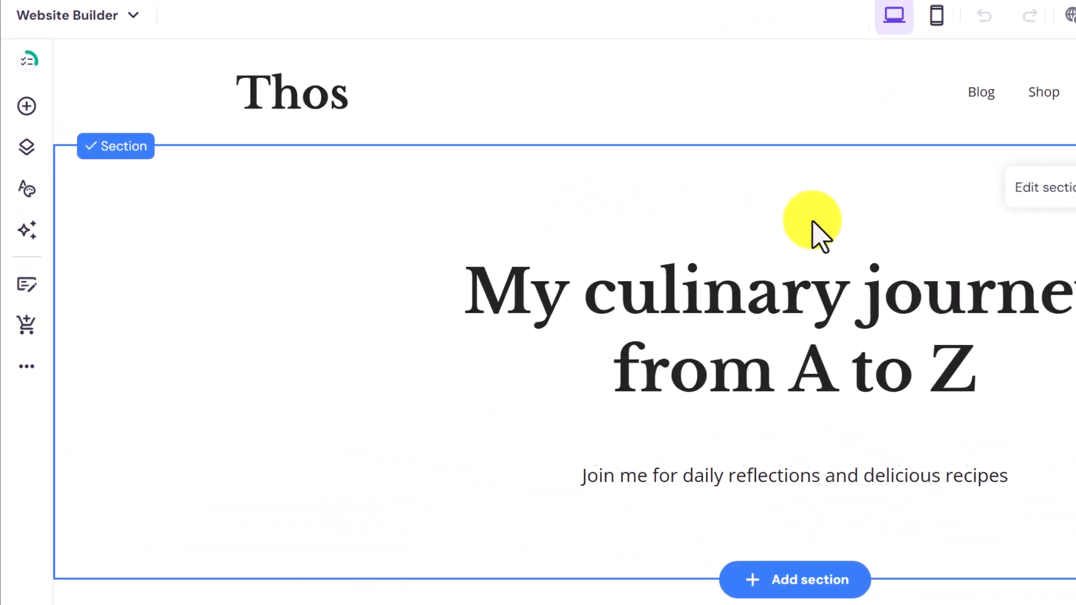
Reach the Integrations panel from the sidebar's extra site features menu.
left_click(26, 365)
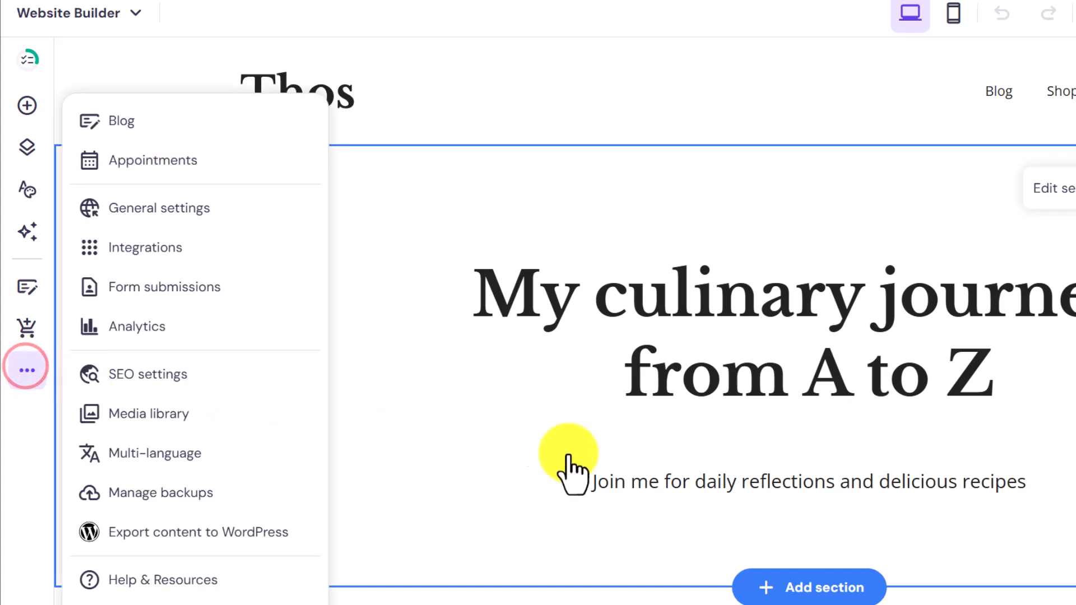
left_click(145, 247)
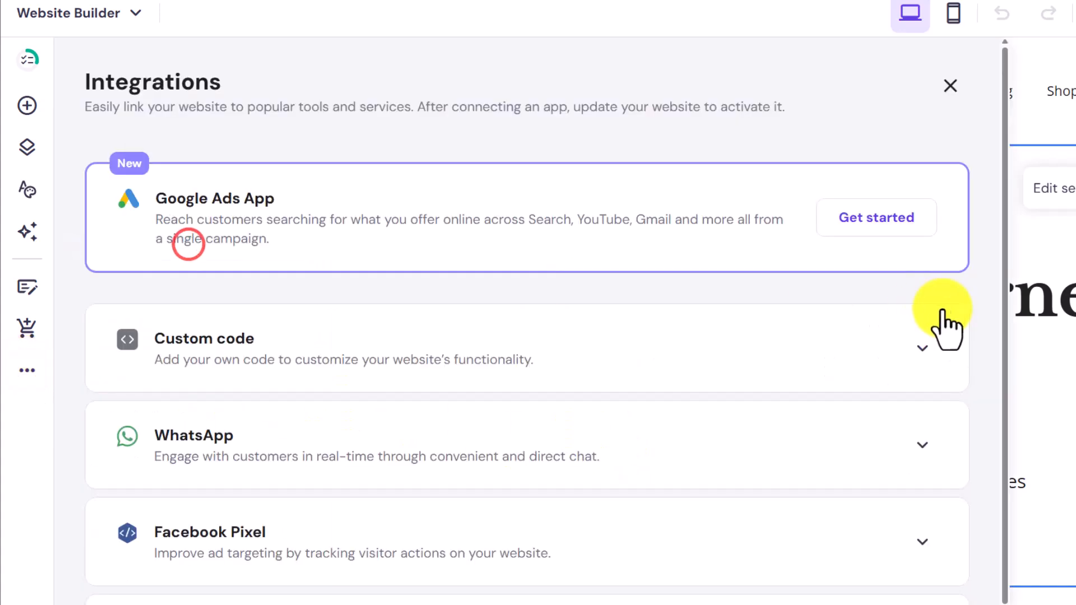
mouse_move(679, 302)
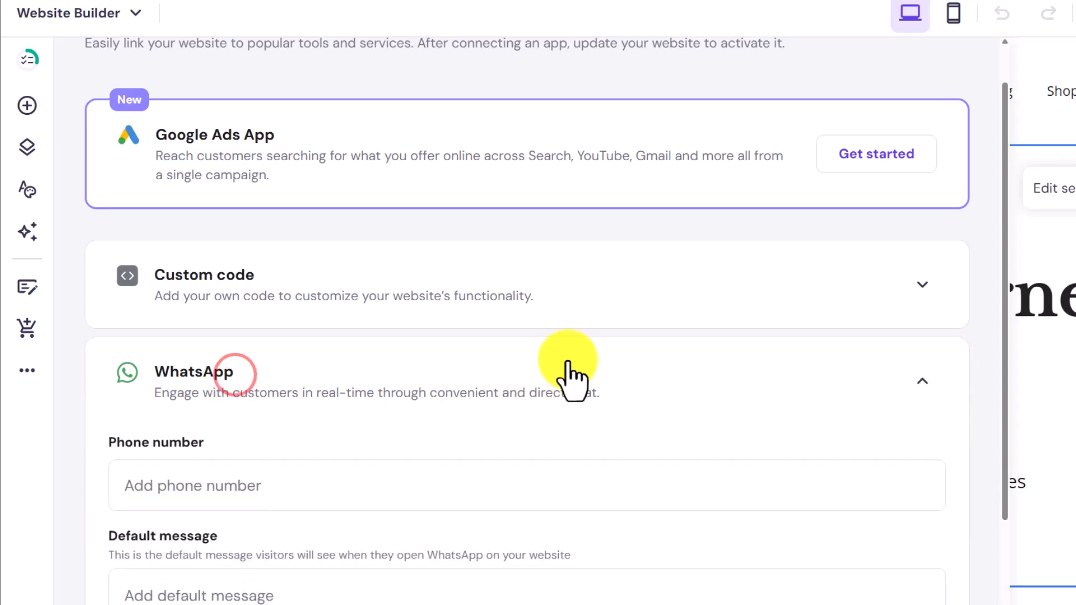
Save the WhatsApp number and default message, then view the published site.
scroll("down", 3)
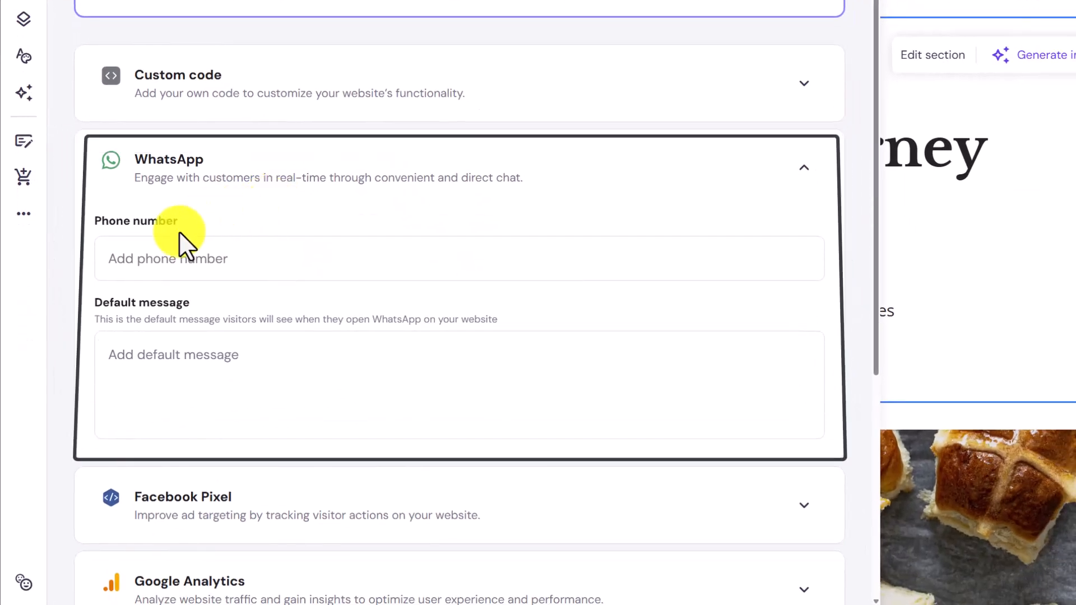
mouse_move(214, 298)
type("Hi, Leave Your Message Here!")
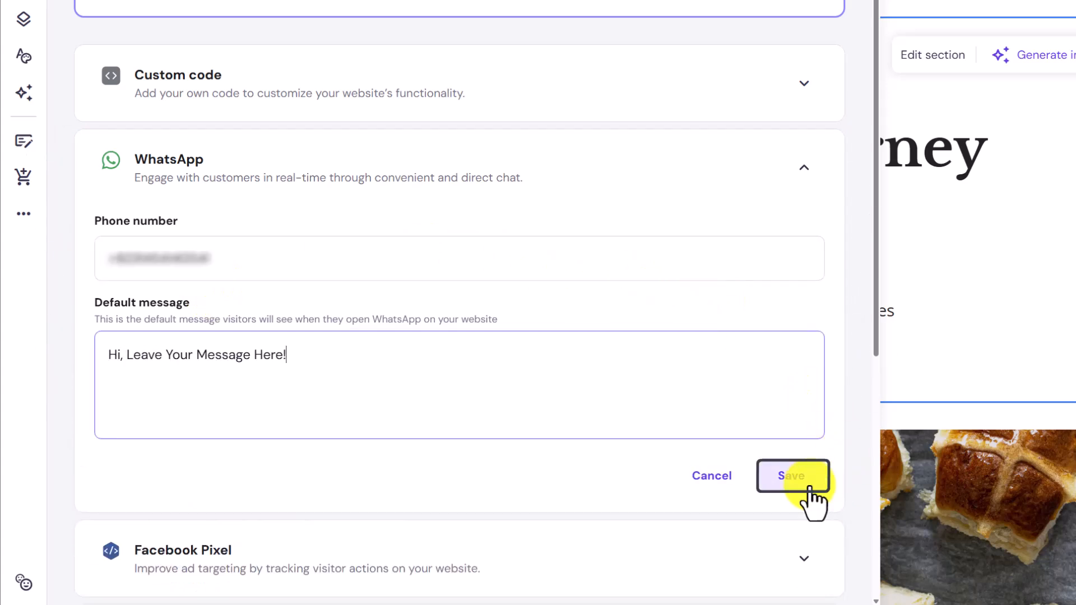
left_click(792, 475)
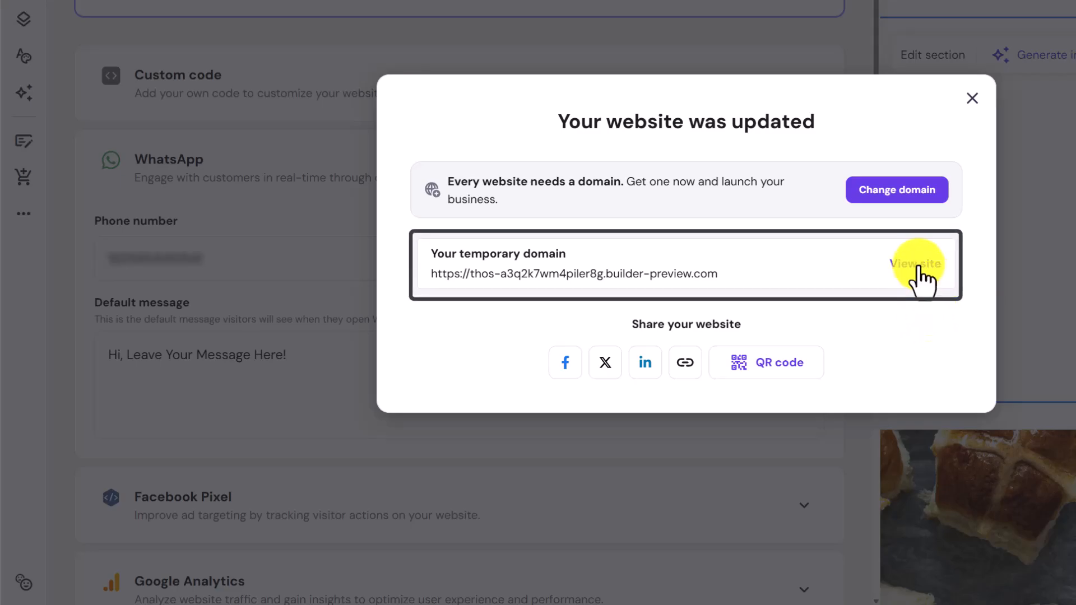
left_click(915, 263)
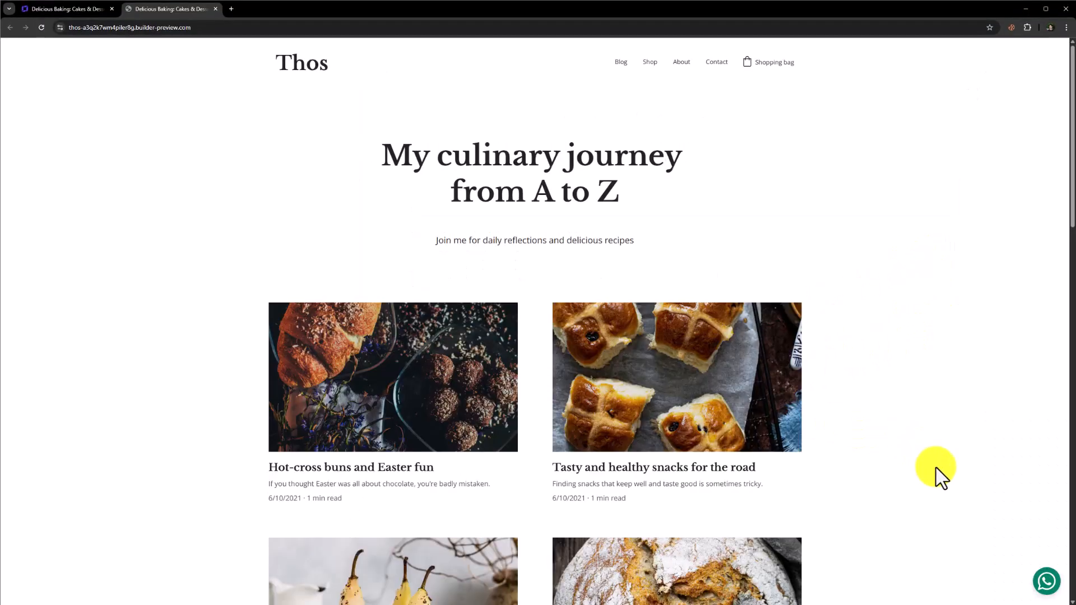
mouse_move(1046, 592)
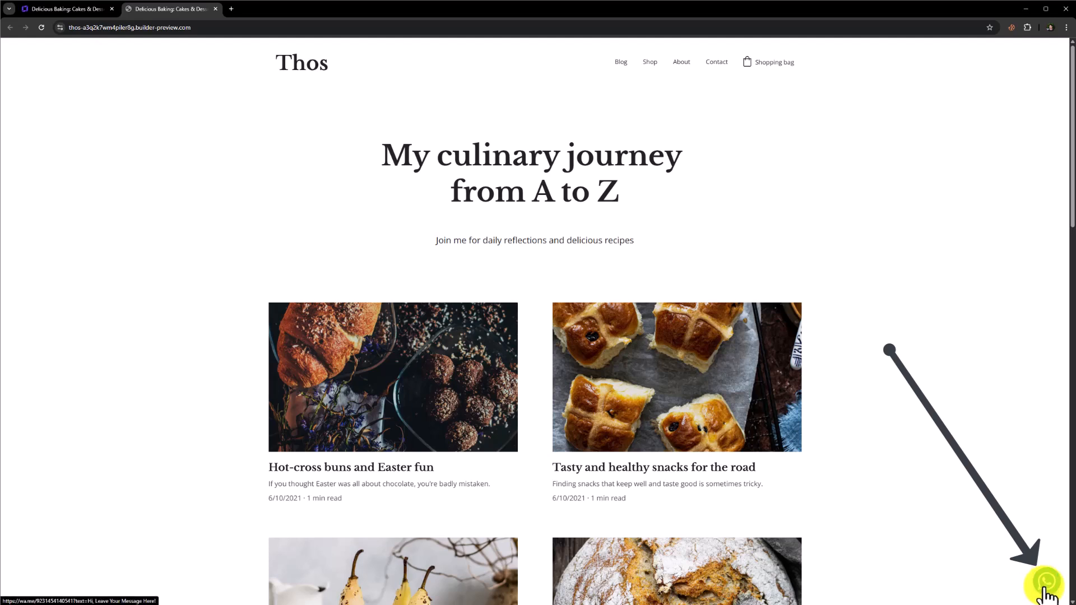
Start a WhatsApp chat from the live site's icon and continue into WhatsApp.
left_click(1046, 581)
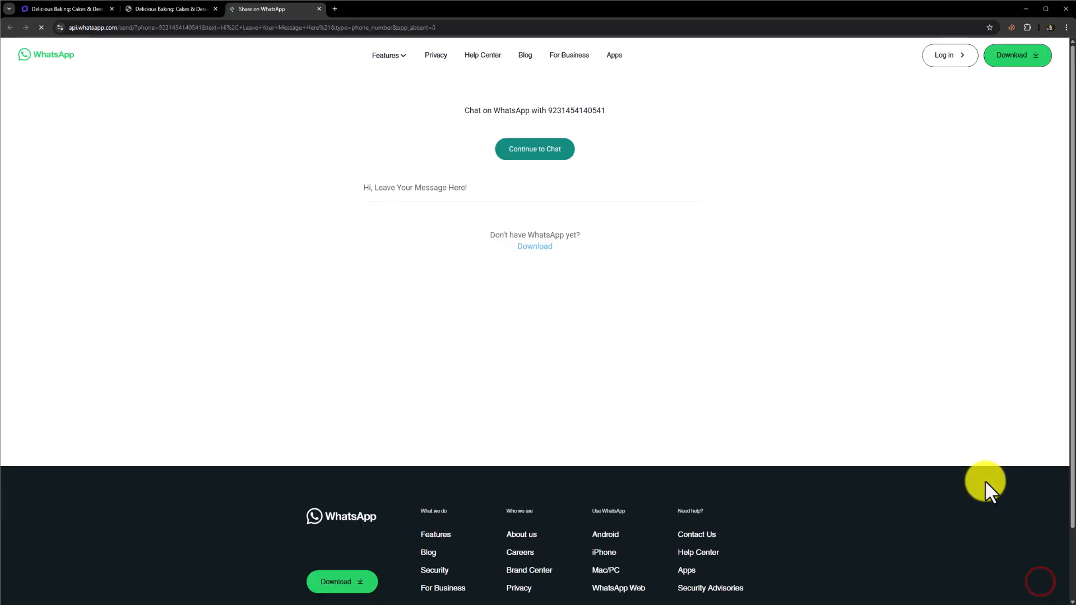
left_click(534, 149)
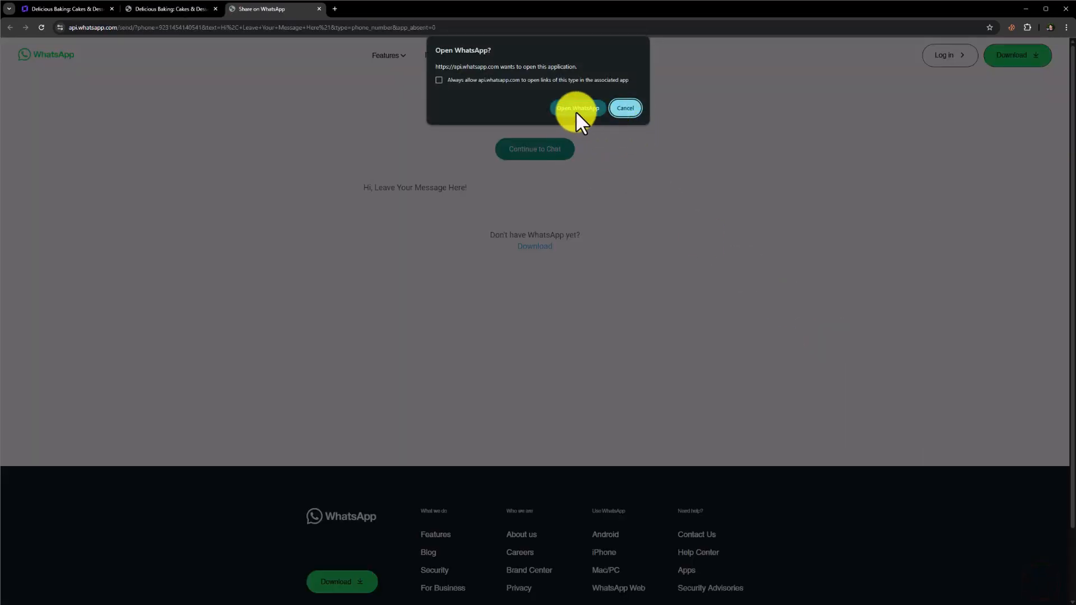